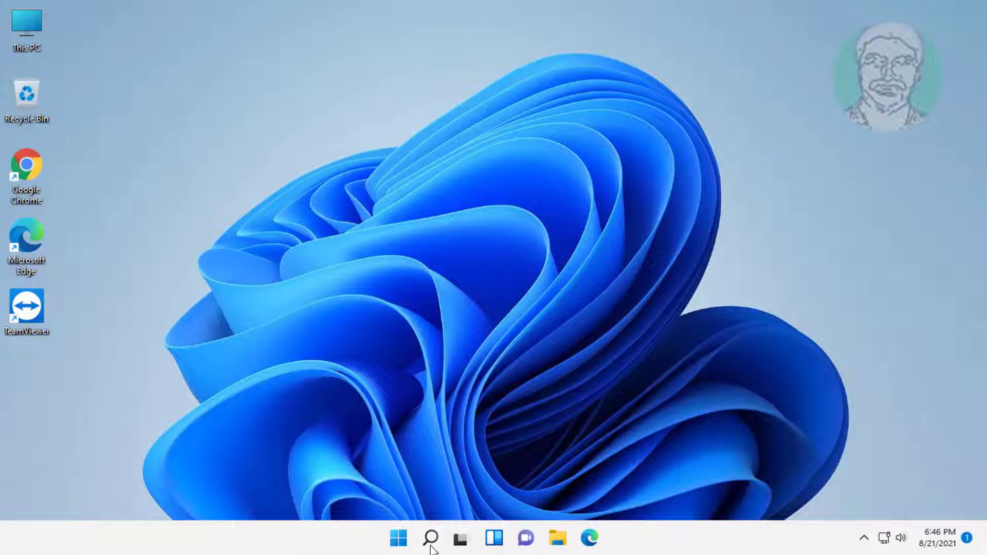
Step: Run javac in a new Command Prompt, highlight the 'not recognized' error, then exit
{"action": "left_click", "coordinate": [427, 536]}
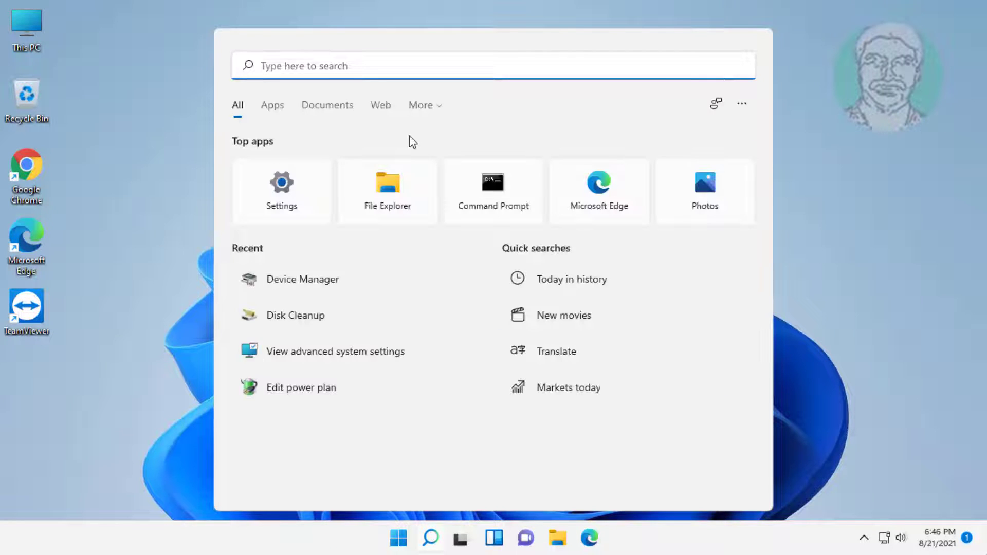
{"action": "type", "text": "cmd"}
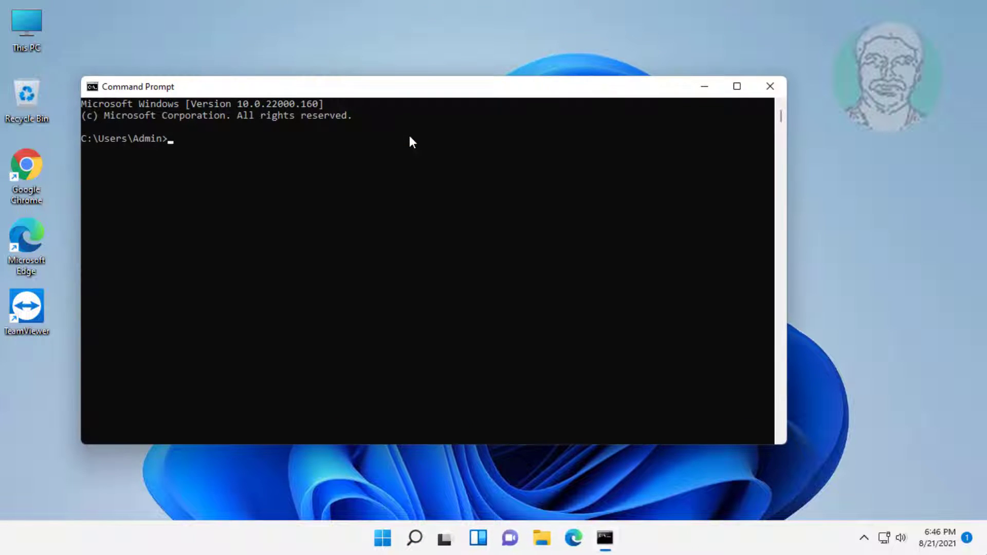
{"action": "type", "text": "javac"}
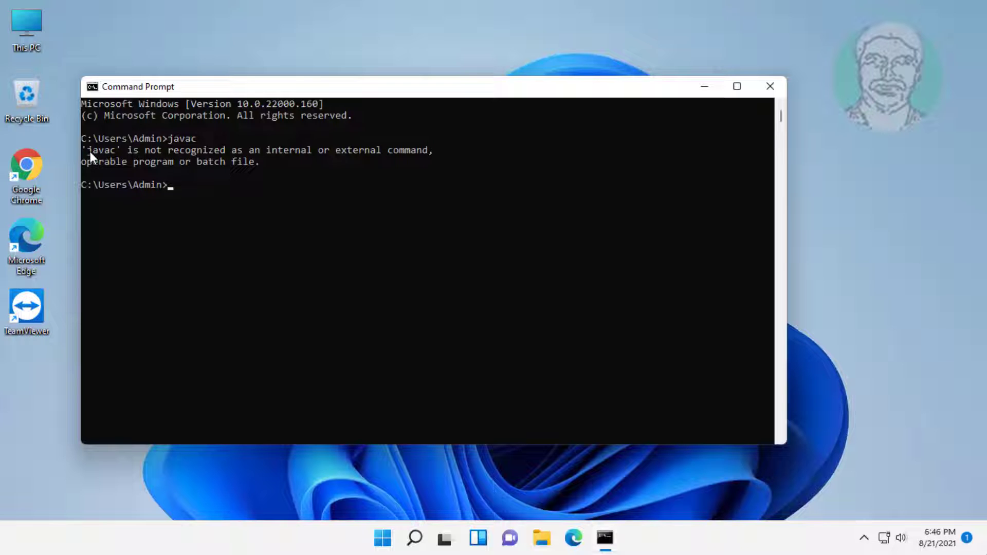
{"action": "left_click_drag", "start_coordinate": [83, 150], "coordinate": [432, 150]}
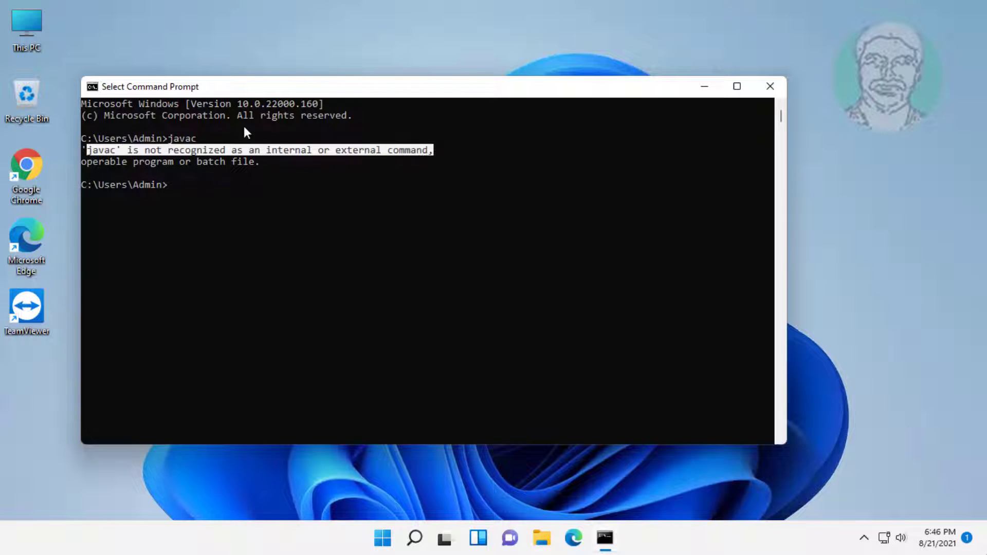
{"action": "type", "text": "exit"}
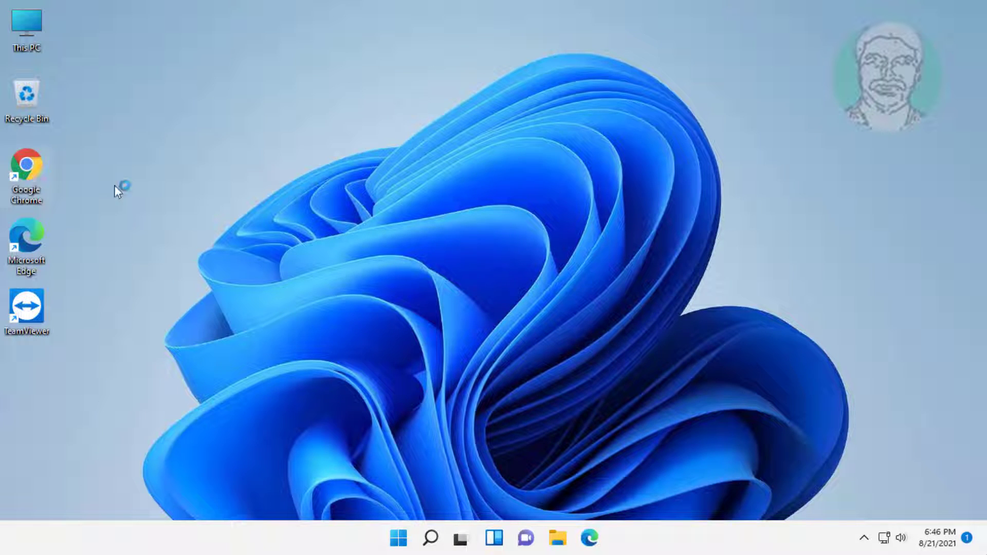
{"action": "mouse_move", "coordinate": [290, 199]}
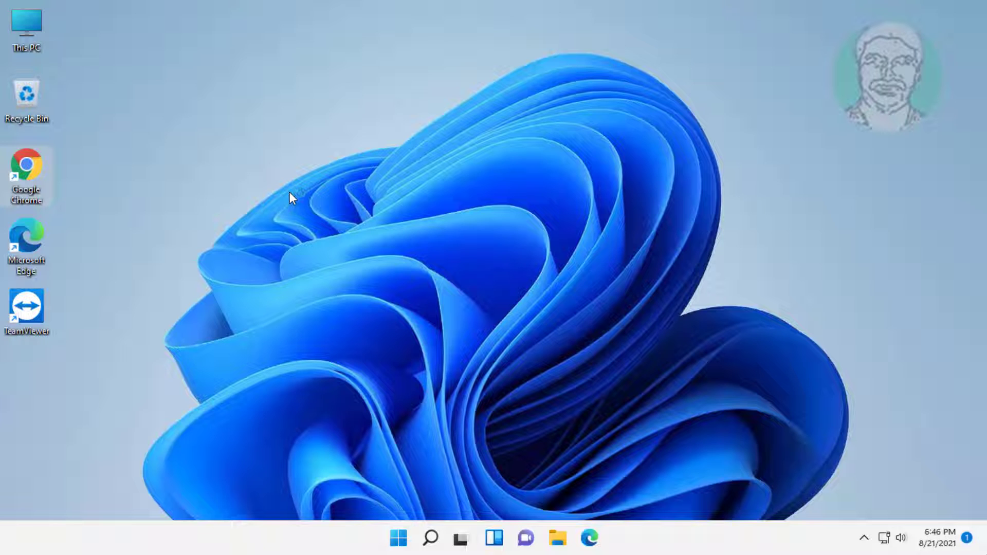
Step: Launch Chrome and search Google for 'jdk download'
{"action": "double_click", "coordinate": [29, 167]}
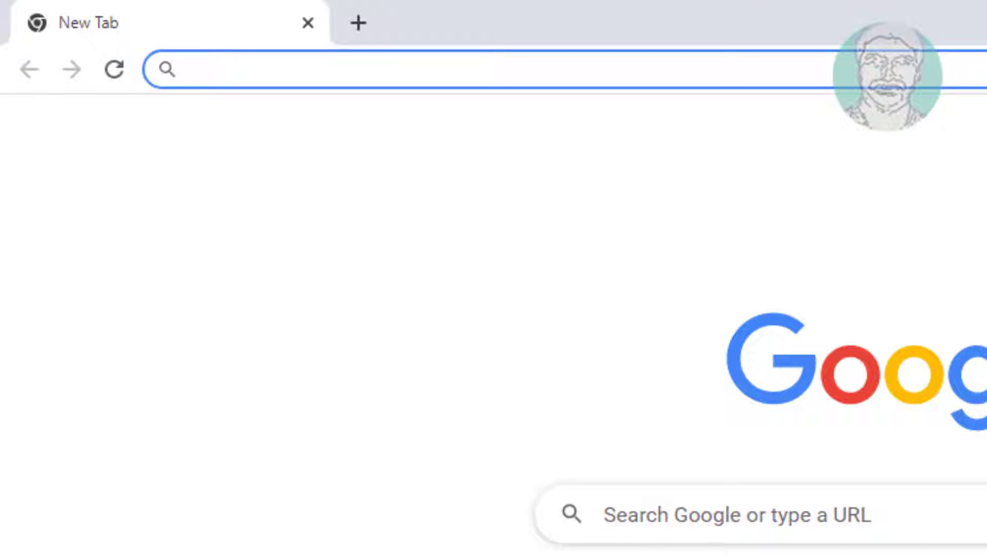
{"action": "type", "text": "jdk"}
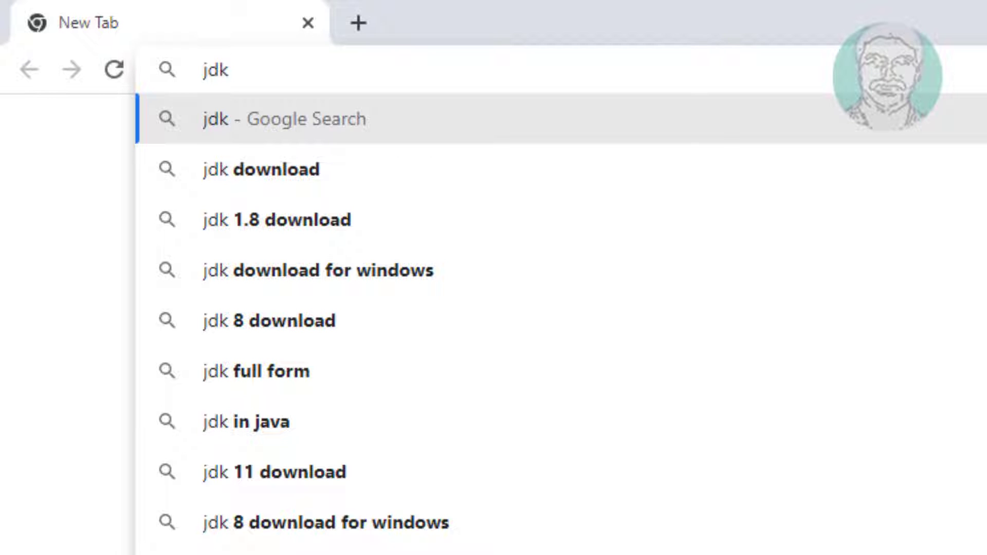
{"action": "type", "text": "download"}
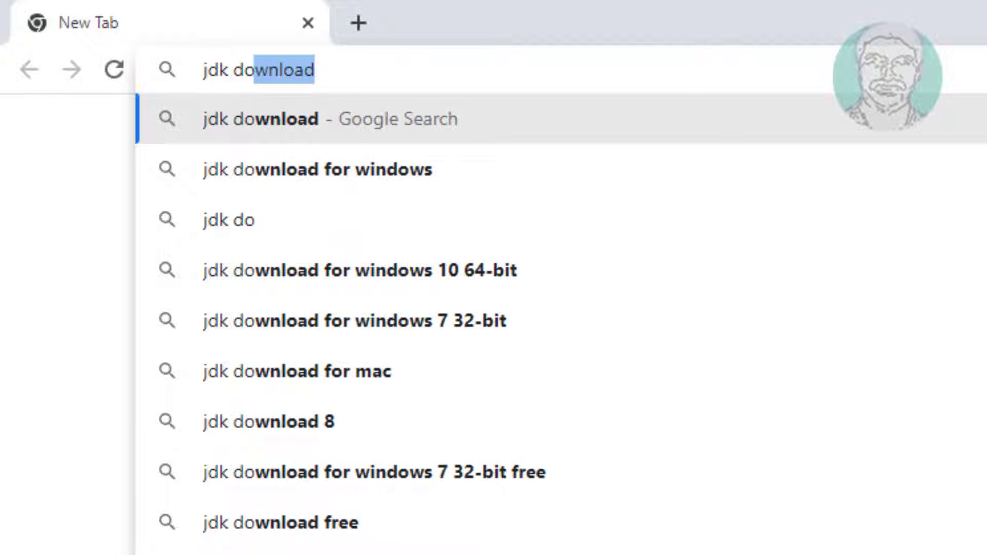
{"action": "key", "text": "Enter"}
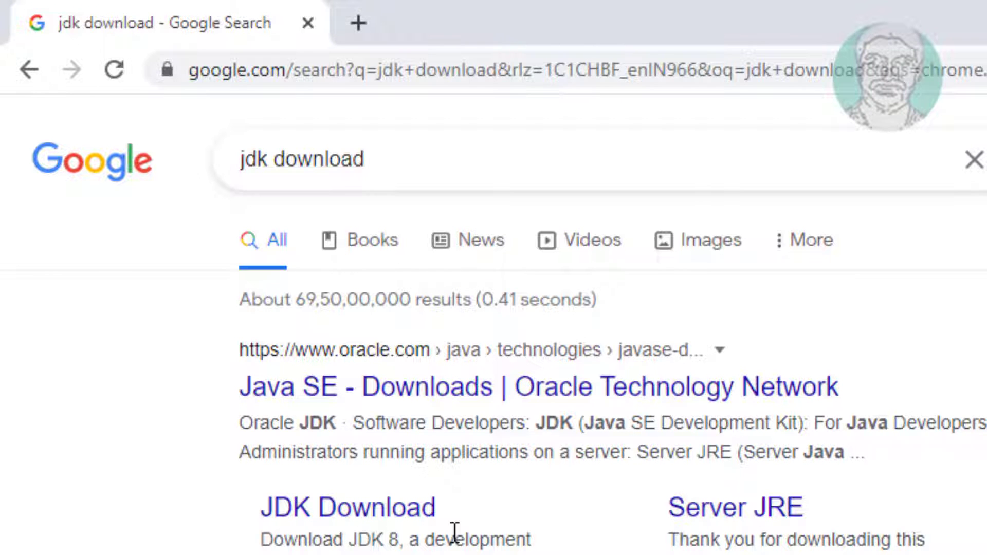
Step: Go from the Oracle Java SE Downloads result to the JDK 16.0.2 download table
{"action": "left_click", "coordinate": [531, 385]}
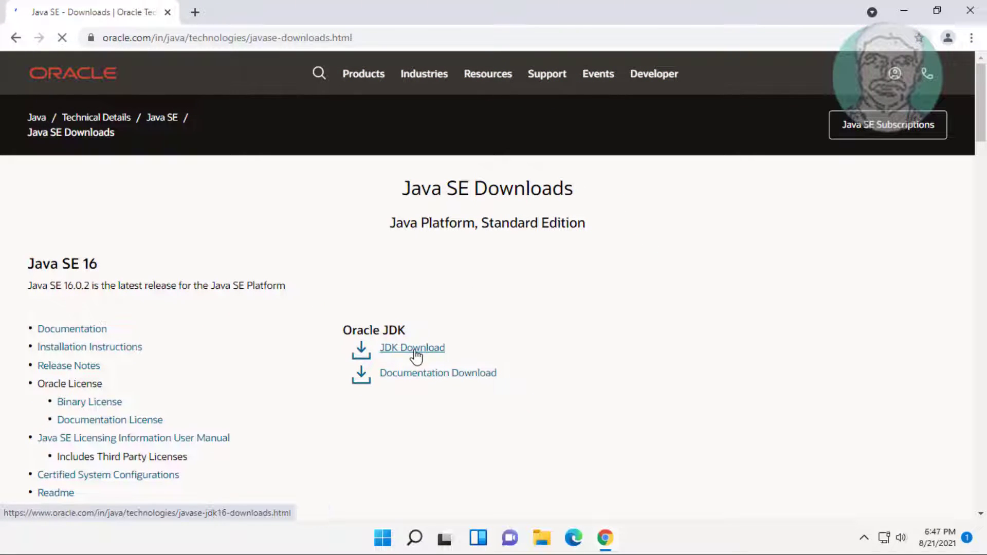
{"action": "left_click", "coordinate": [411, 348]}
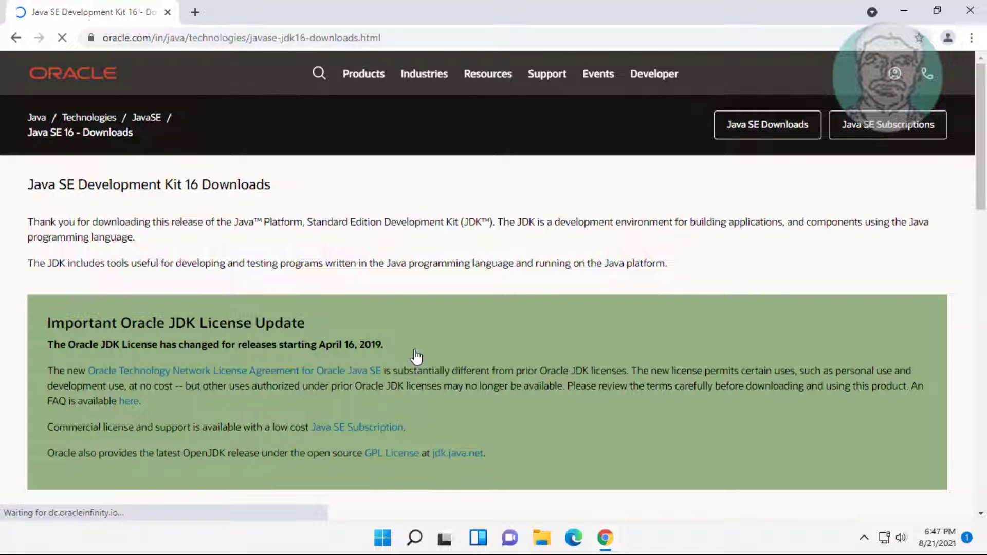
{"action": "scroll", "scroll_direction": "down", "scroll_amount": 3}
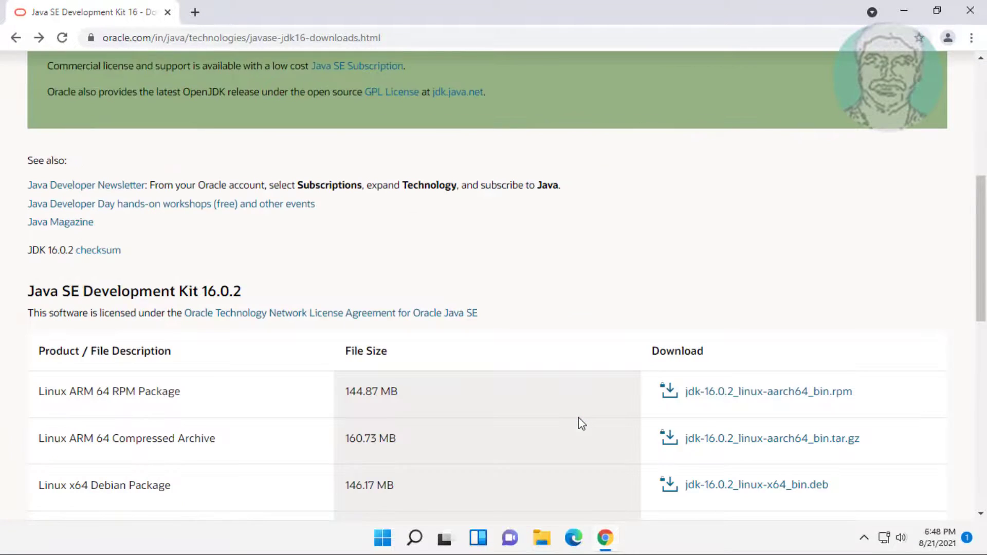
{"action": "scroll", "scroll_direction": "up", "scroll_amount": 3}
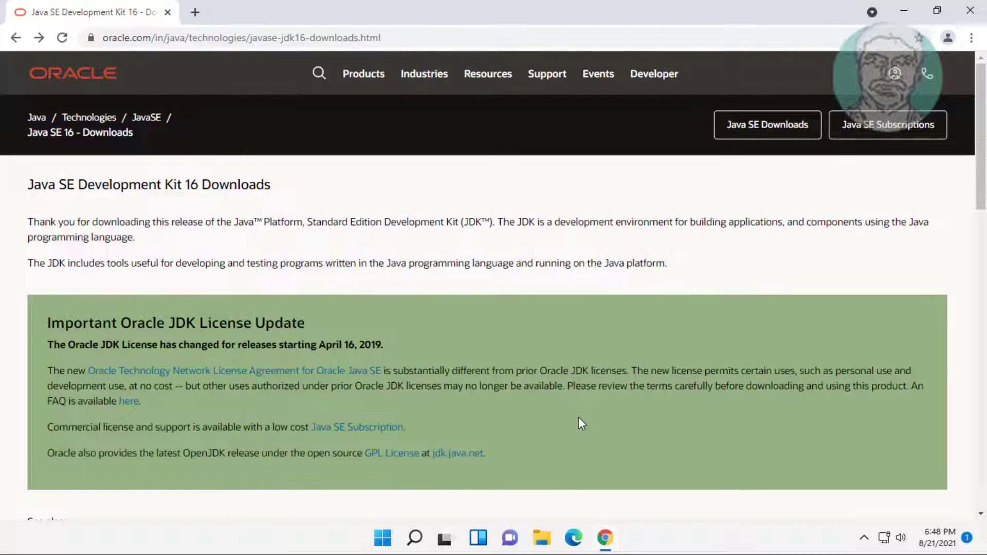
{"action": "scroll", "scroll_direction": "down", "scroll_amount": 3}
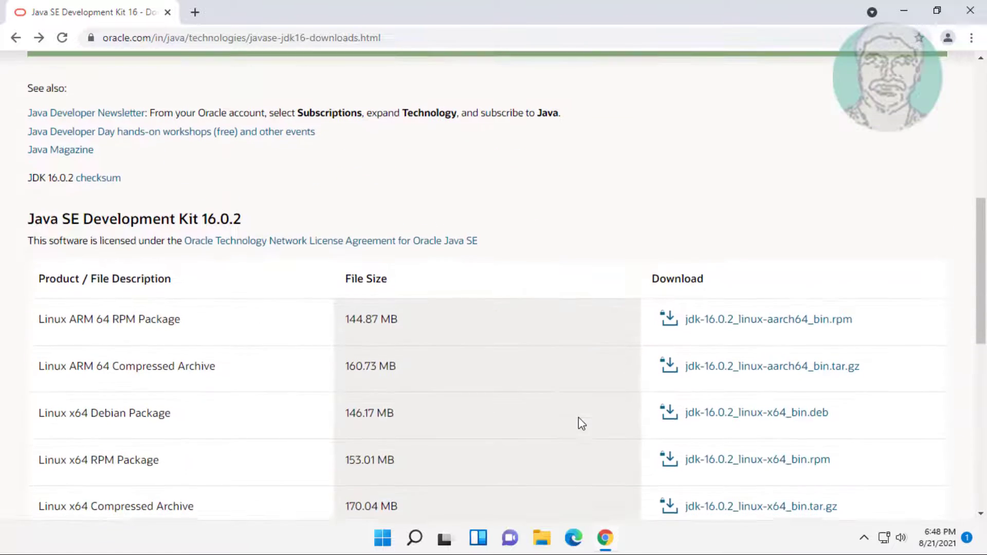
{"action": "scroll", "scroll_direction": "down", "scroll_amount": 3}
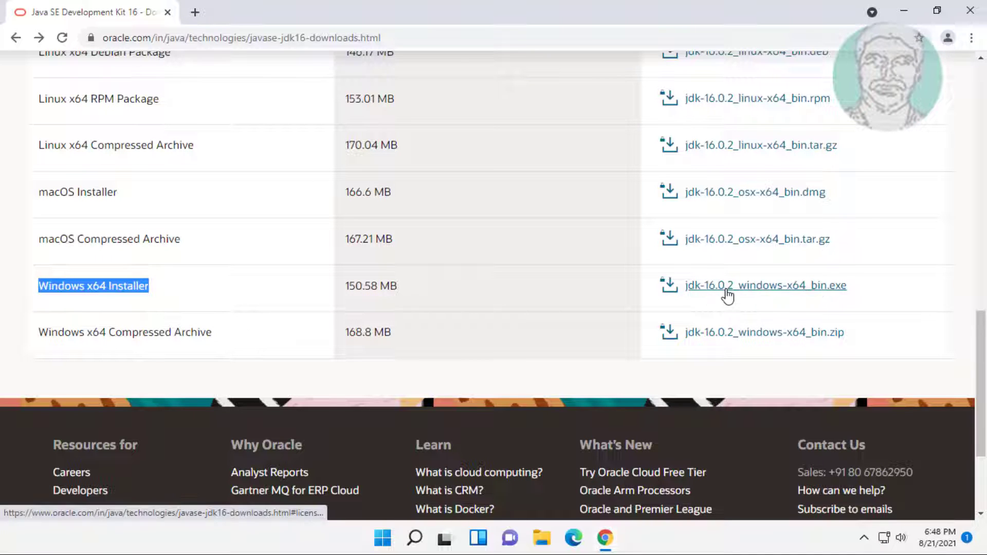
Step: Download jdk-16.0.2_windows-x64_bin.exe after accepting Oracle's license agreement
{"action": "left_click", "coordinate": [765, 286]}
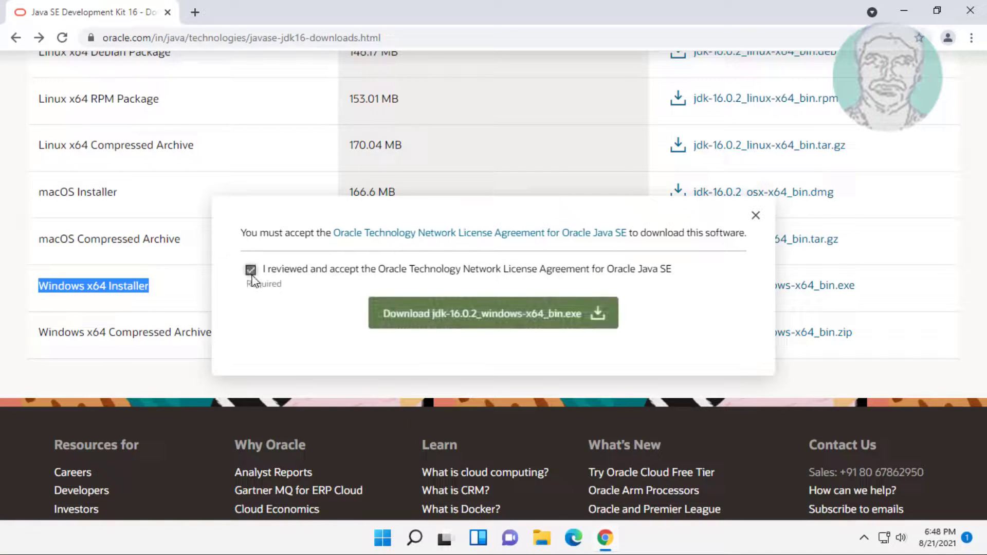
{"action": "left_click", "coordinate": [492, 313]}
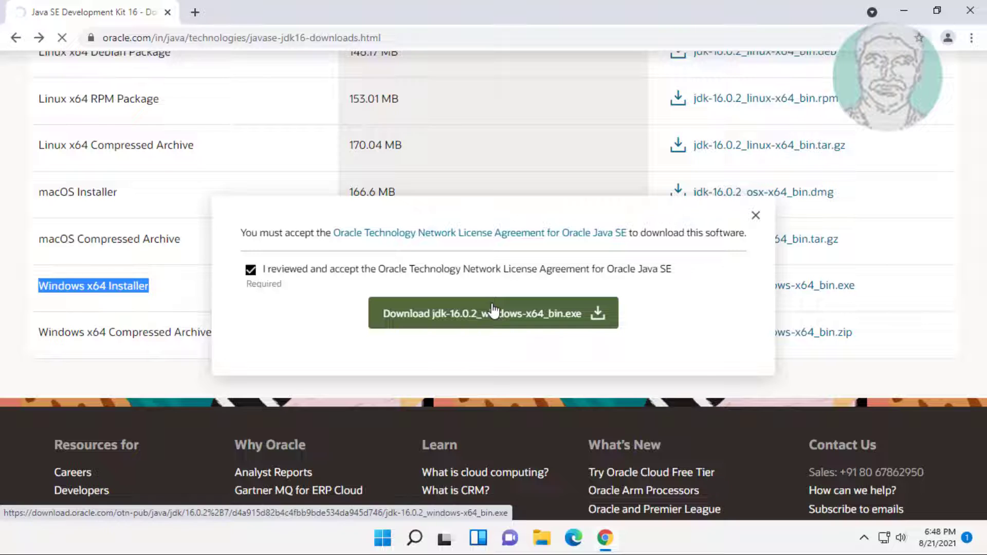
{"action": "left_click", "coordinate": [493, 313]}
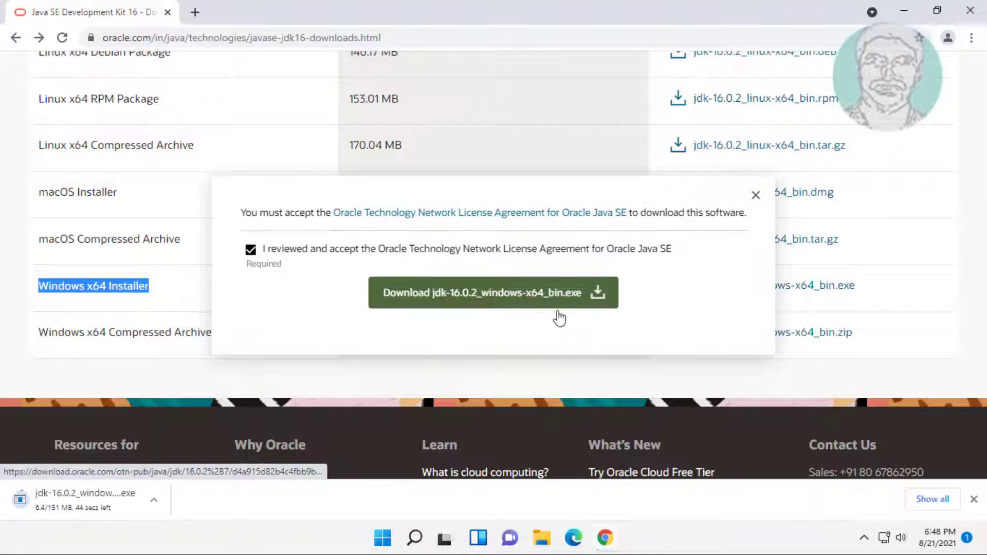
{"action": "mouse_move", "coordinate": [638, 504]}
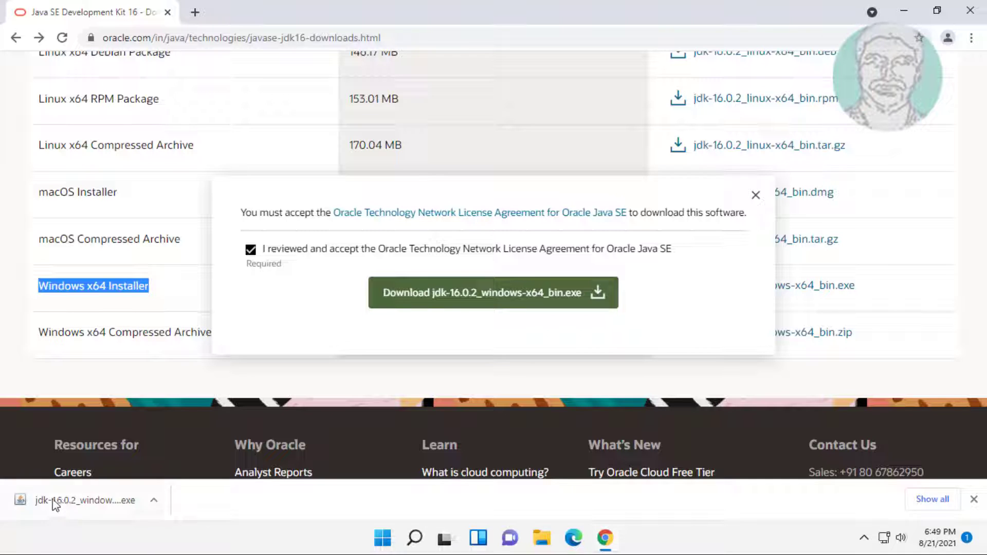
{"action": "mouse_move", "coordinate": [94, 518]}
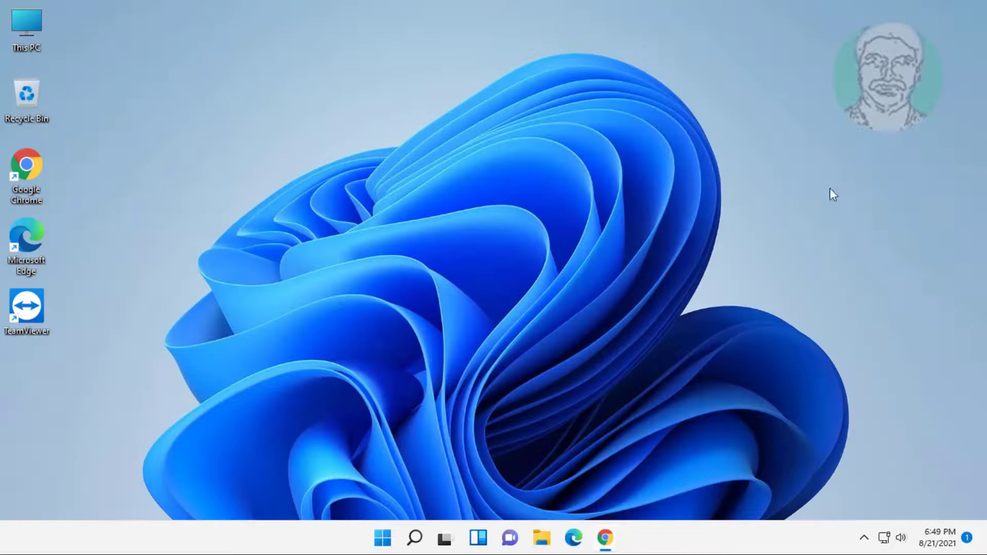
{"action": "mouse_move", "coordinate": [657, 271]}
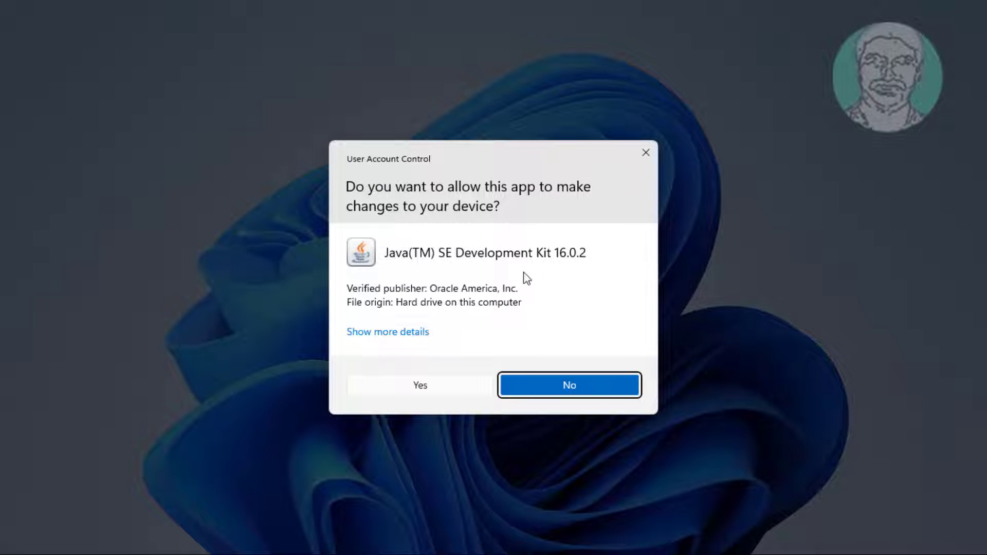
Step: Answer Yes to the UAC prompt so the JDK 16.0.2 installer can run
{"action": "left_click", "coordinate": [570, 384]}
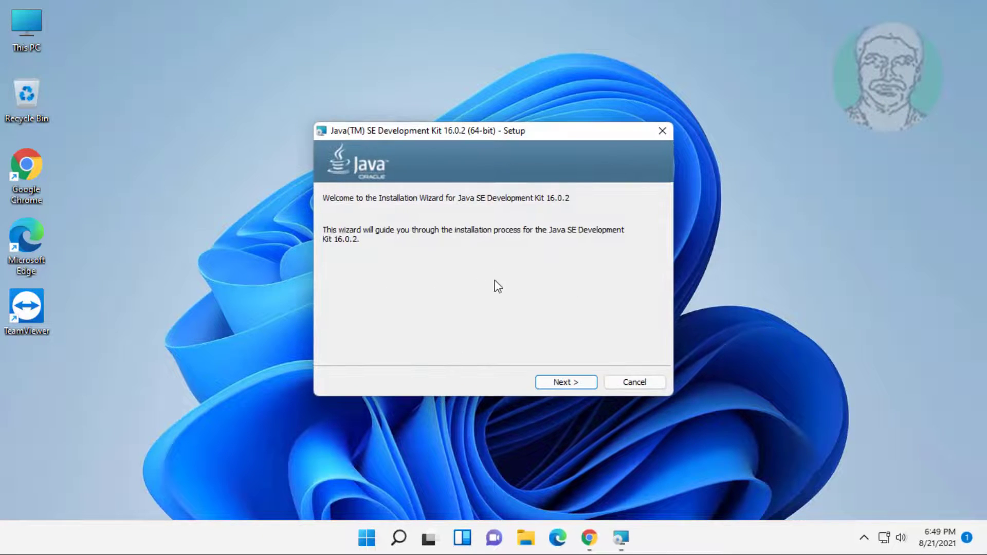
Step: Install JDK 16.0.2 to the default Program Files\Java folder and close the finished wizard
{"action": "left_click", "coordinate": [565, 381]}
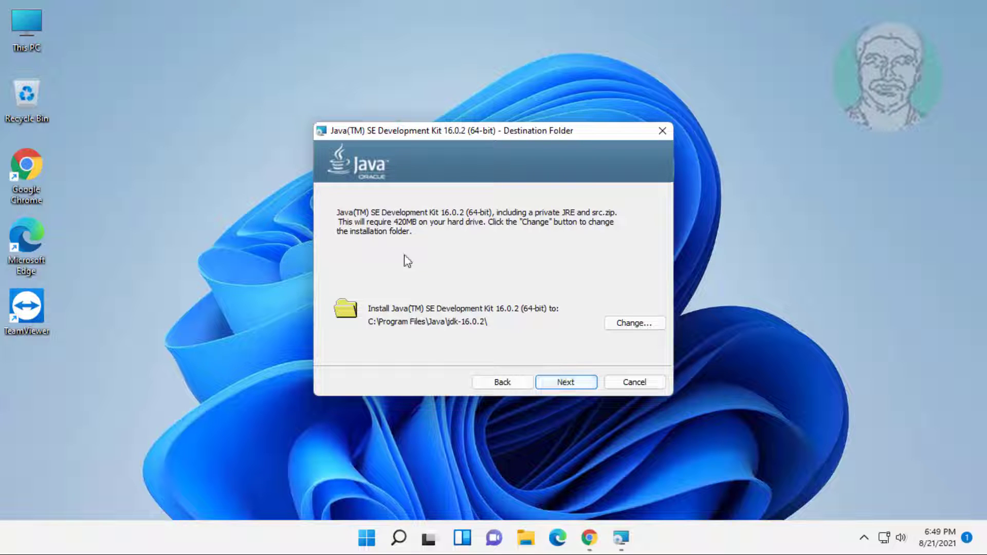
{"action": "left_click", "coordinate": [565, 382]}
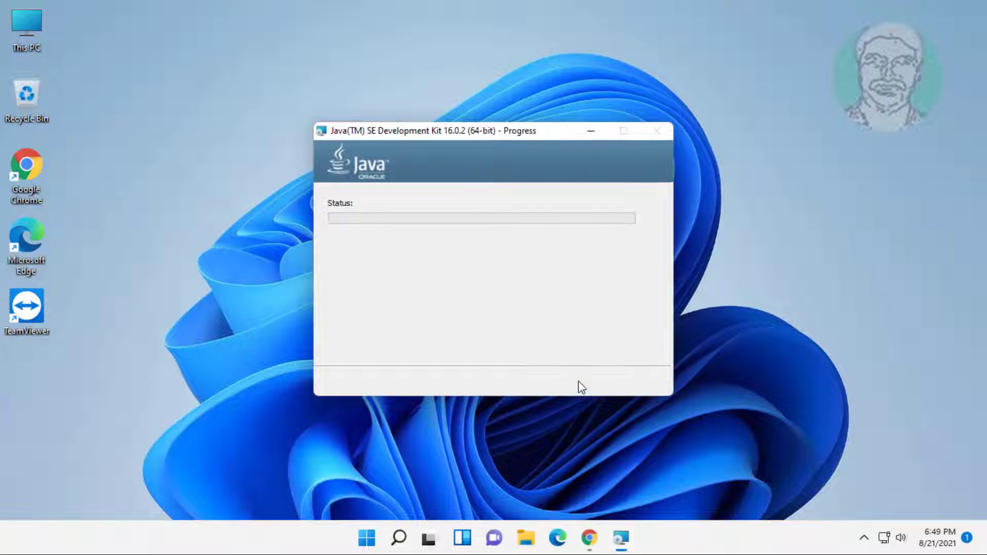
{"action": "mouse_move", "coordinate": [544, 314]}
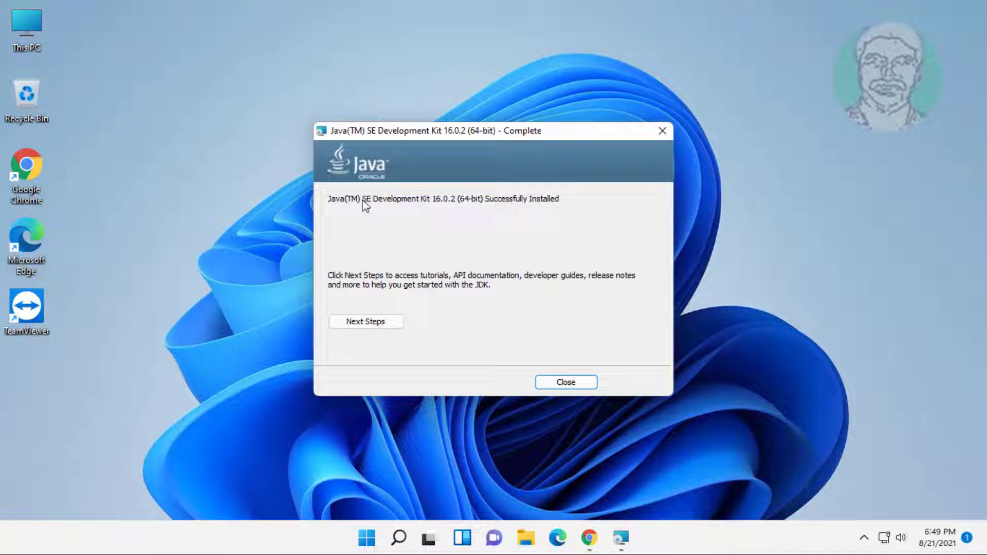
{"action": "mouse_move", "coordinate": [571, 397]}
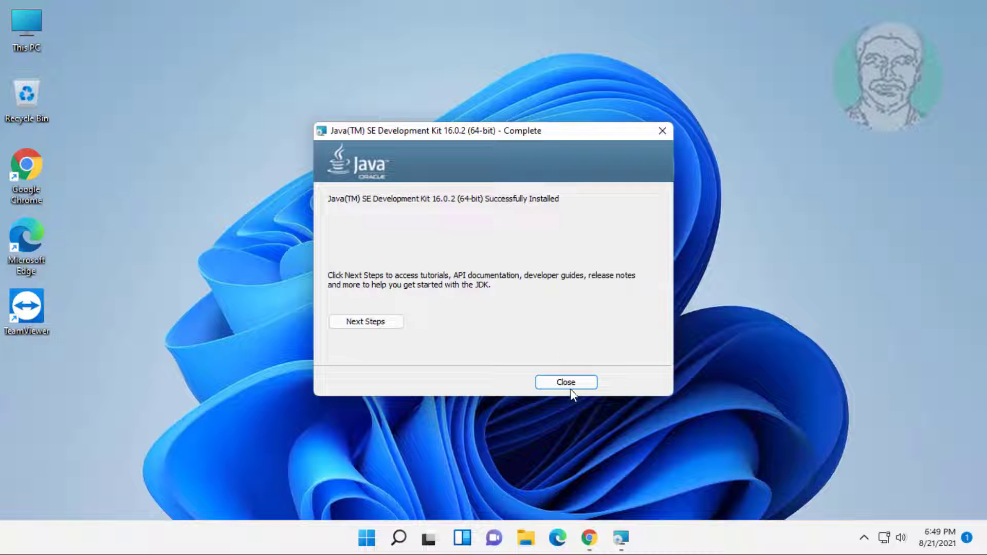
{"action": "left_click", "coordinate": [565, 381]}
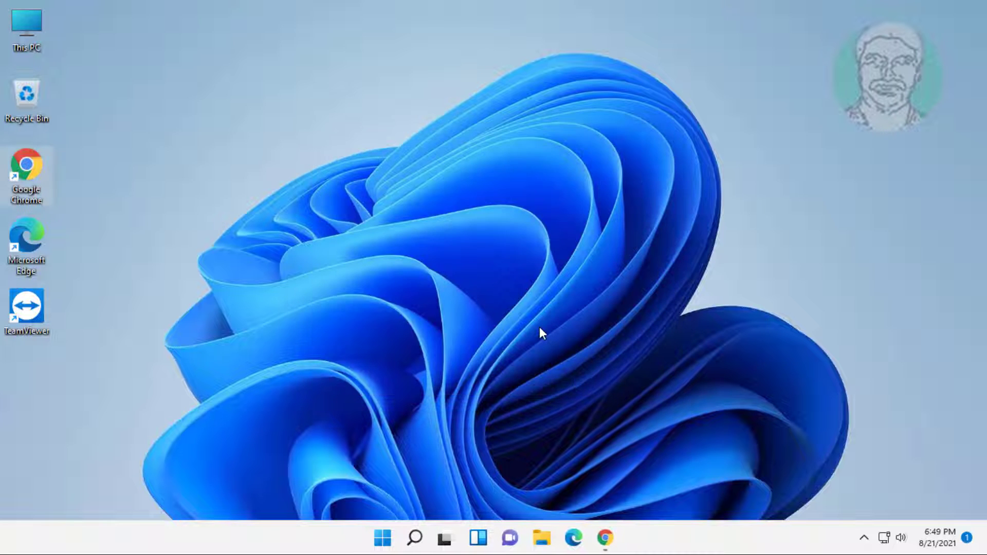
{"action": "mouse_move", "coordinate": [501, 415]}
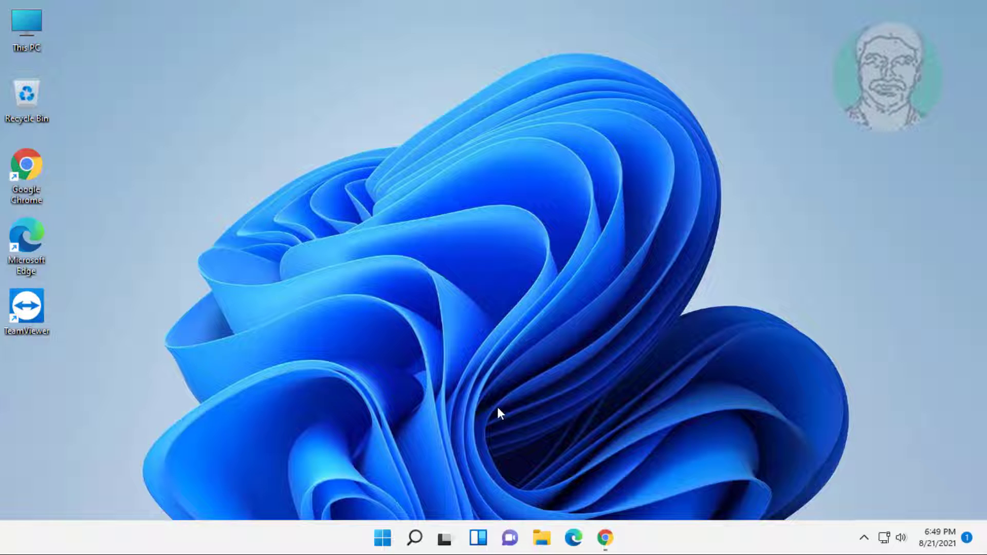
{"action": "mouse_move", "coordinate": [508, 414]}
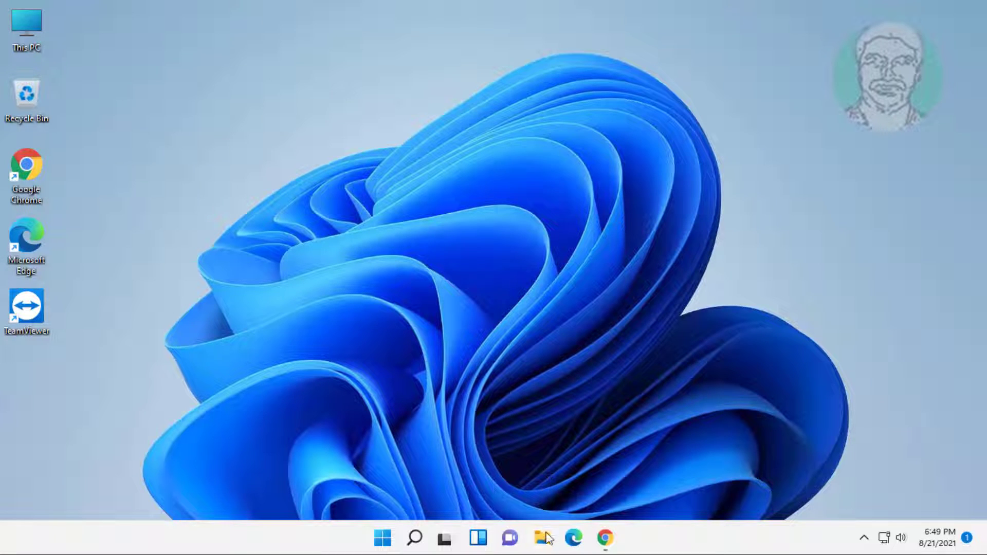
{"action": "left_click", "coordinate": [541, 539]}
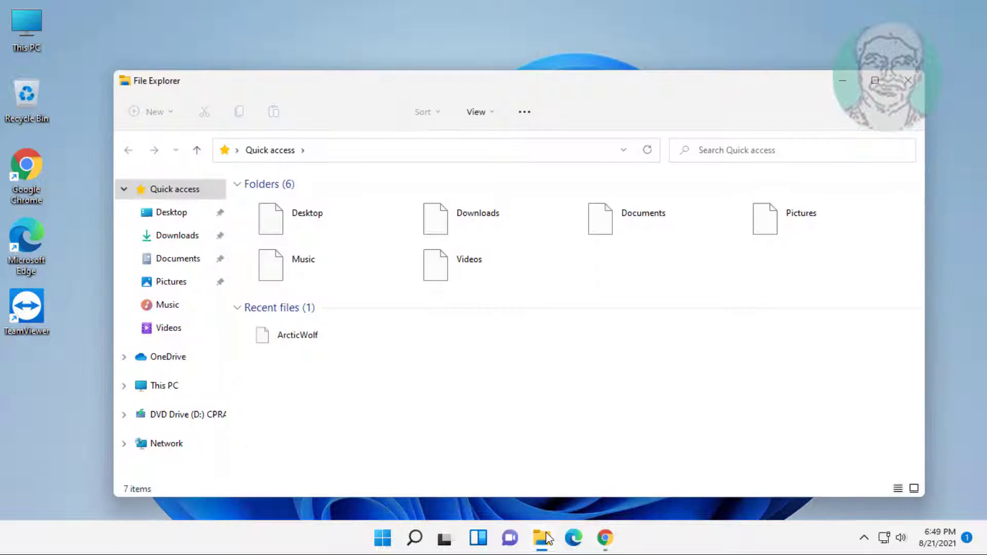
{"action": "left_click", "coordinate": [163, 385]}
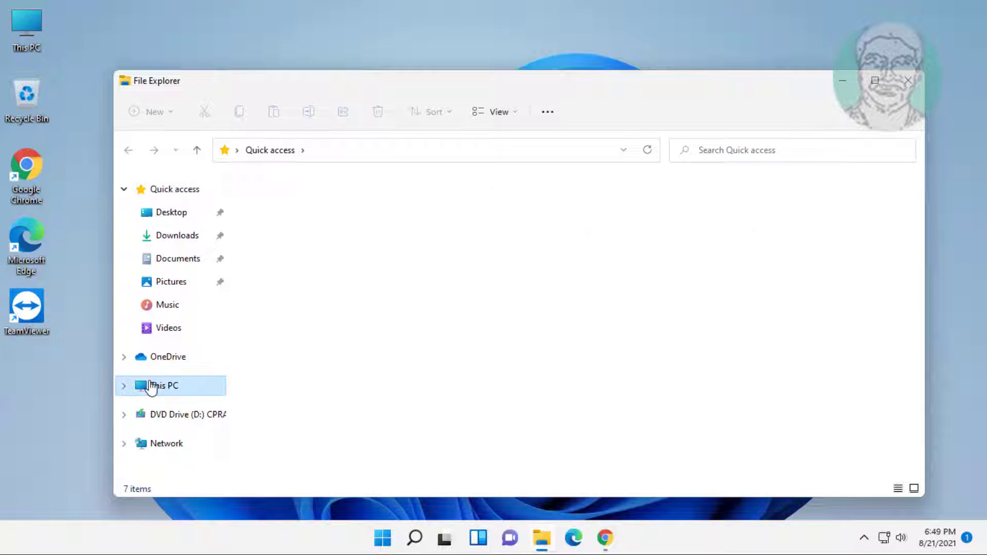
{"action": "left_click", "coordinate": [164, 386]}
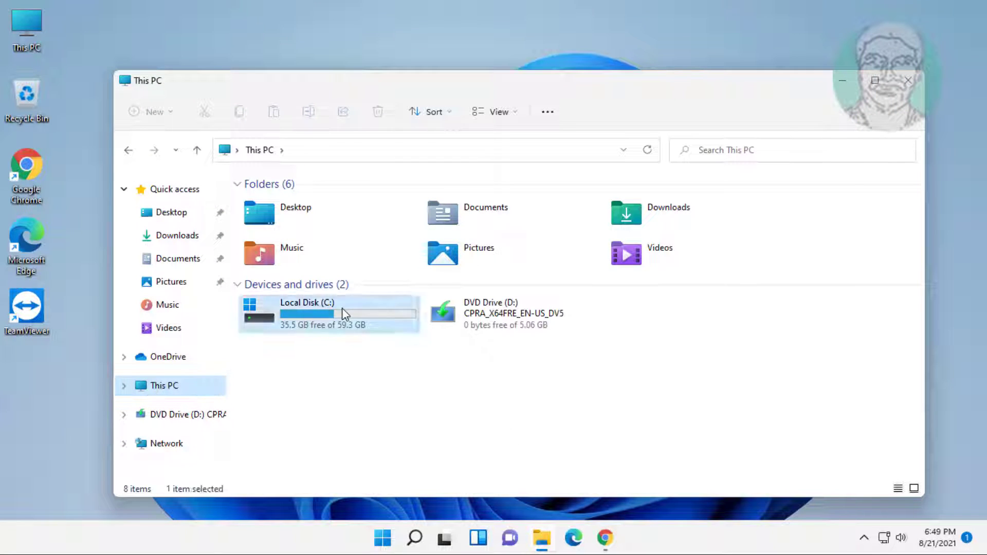
{"action": "double_click", "coordinate": [327, 312]}
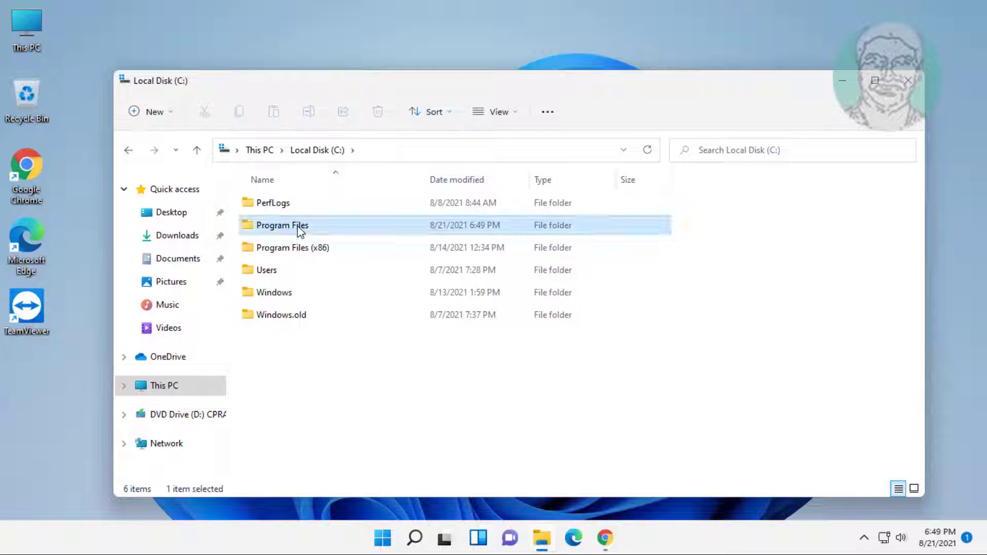
{"action": "double_click", "coordinate": [281, 225]}
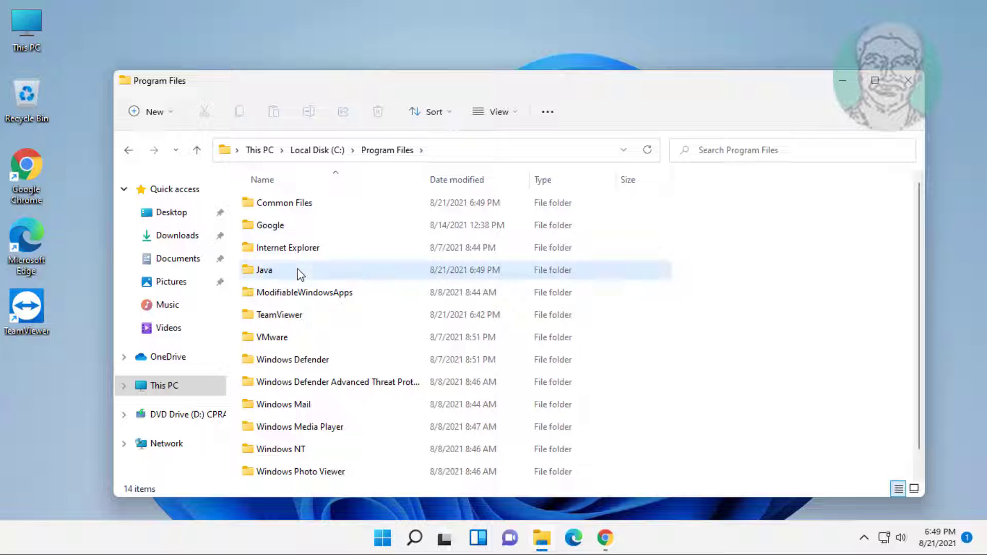
{"action": "double_click", "coordinate": [263, 269]}
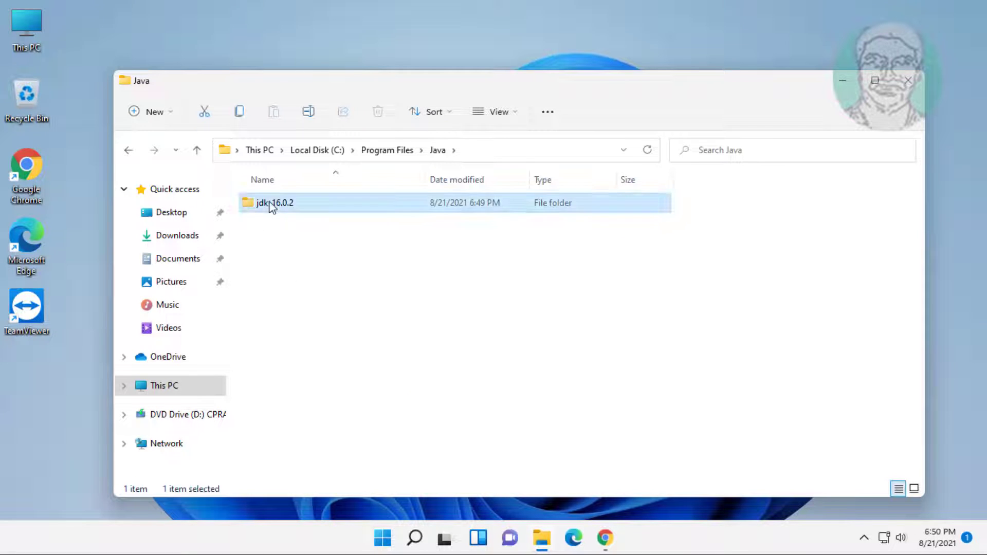
{"action": "double_click", "coordinate": [273, 202]}
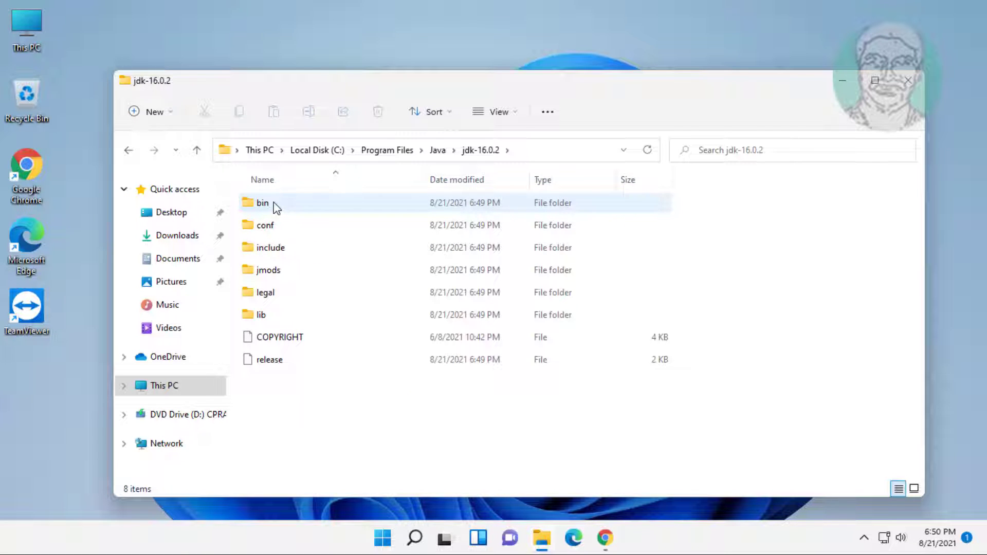
{"action": "double_click", "coordinate": [262, 203]}
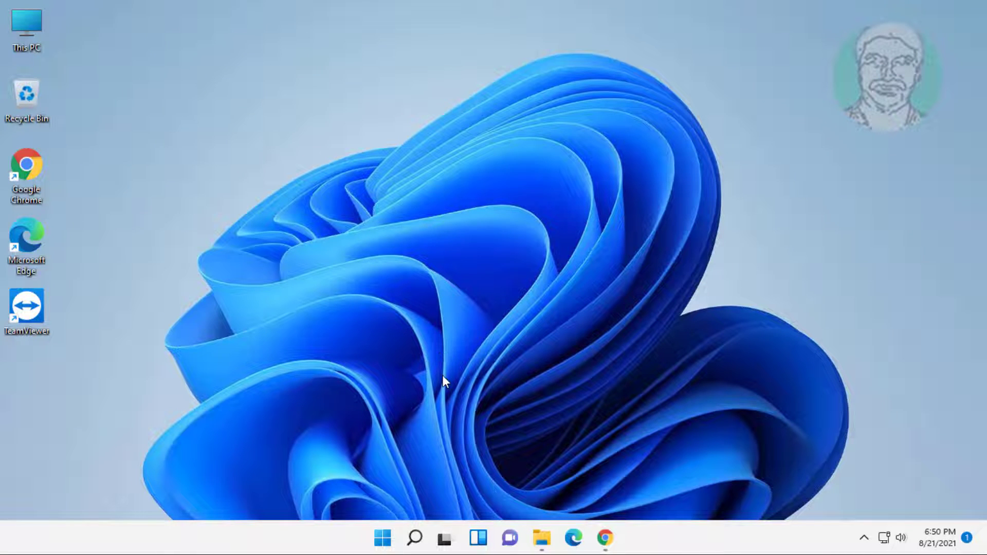
Step: Search Windows for 'advanced system settings' and open the System Properties result
{"action": "left_click", "coordinate": [413, 537]}
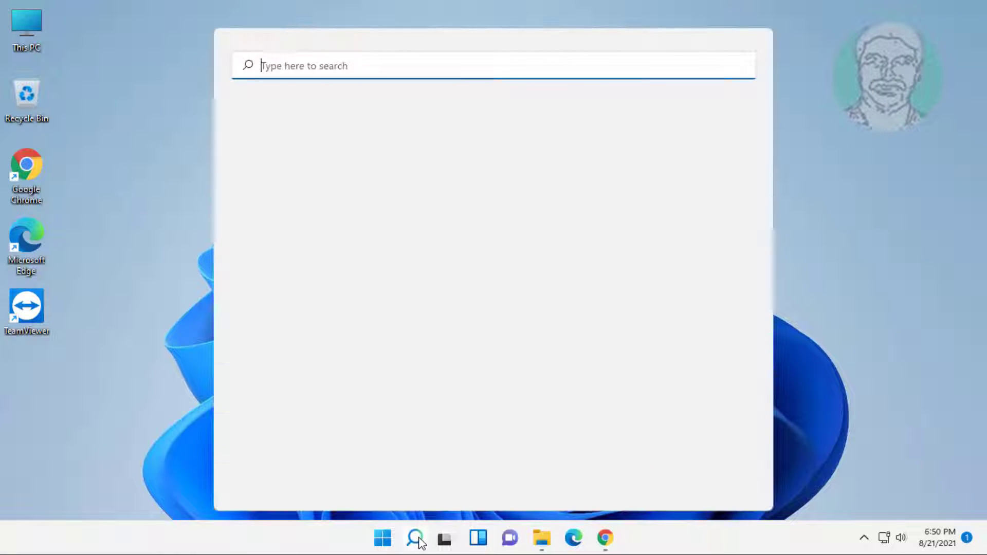
{"action": "type", "text": "a"}
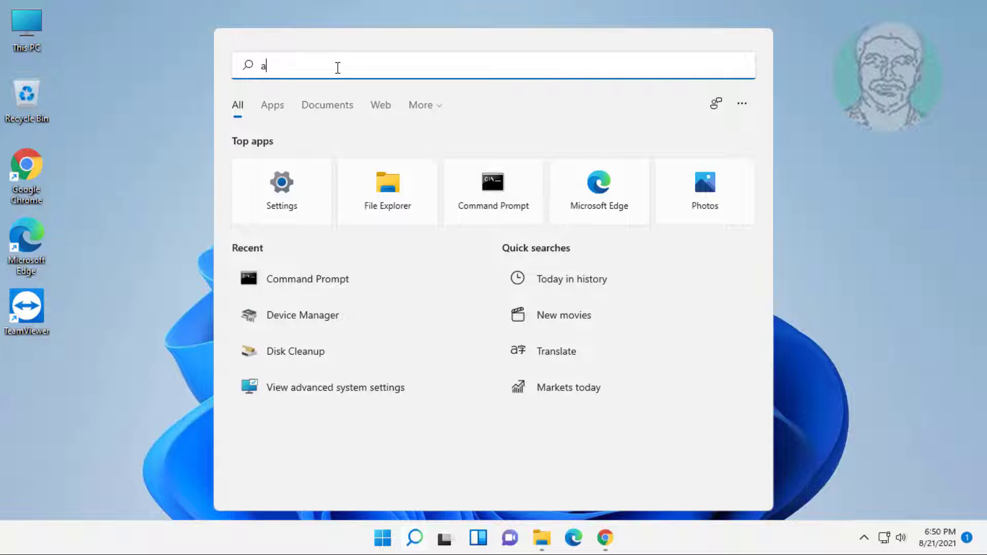
{"action": "type", "text": "dvanced"}
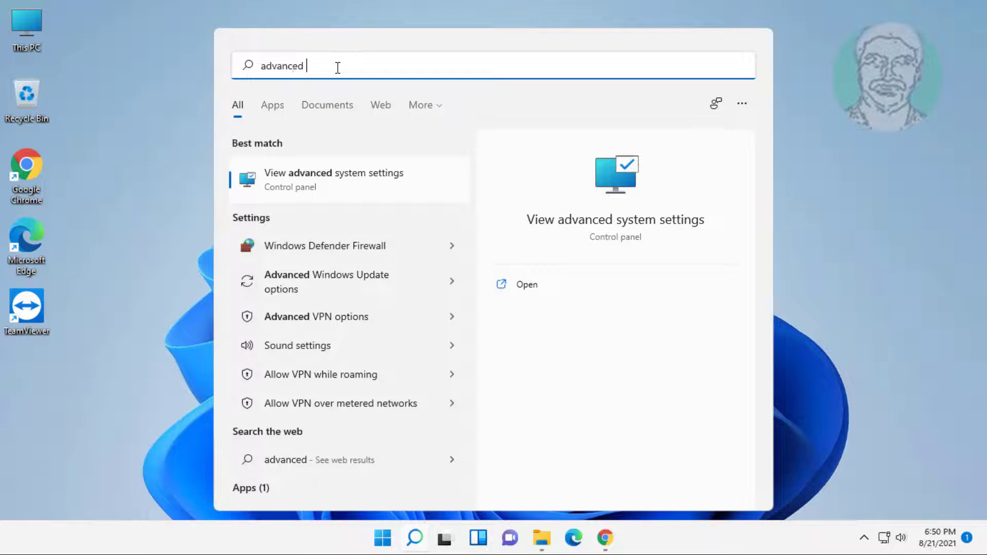
{"action": "type", "text": "system settings"}
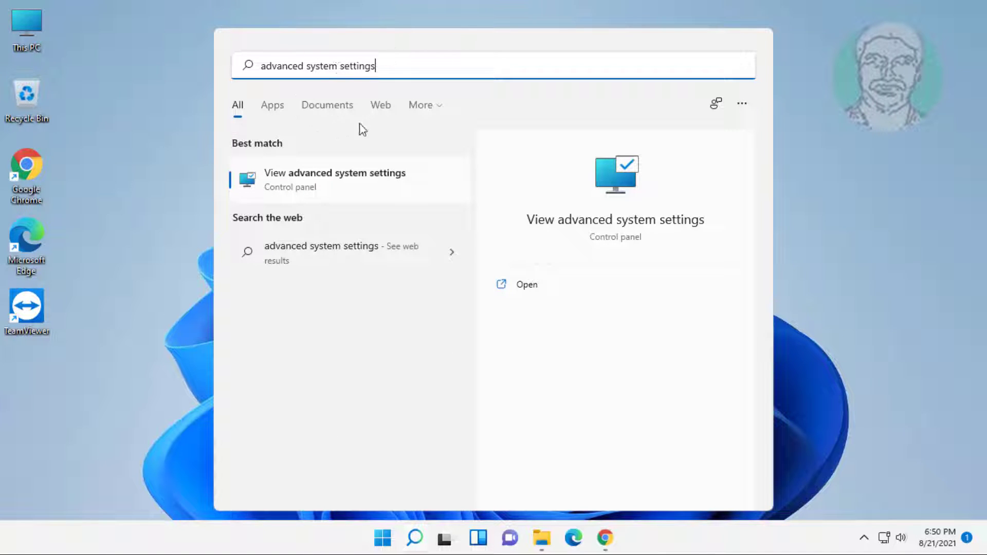
{"action": "left_click", "coordinate": [335, 180]}
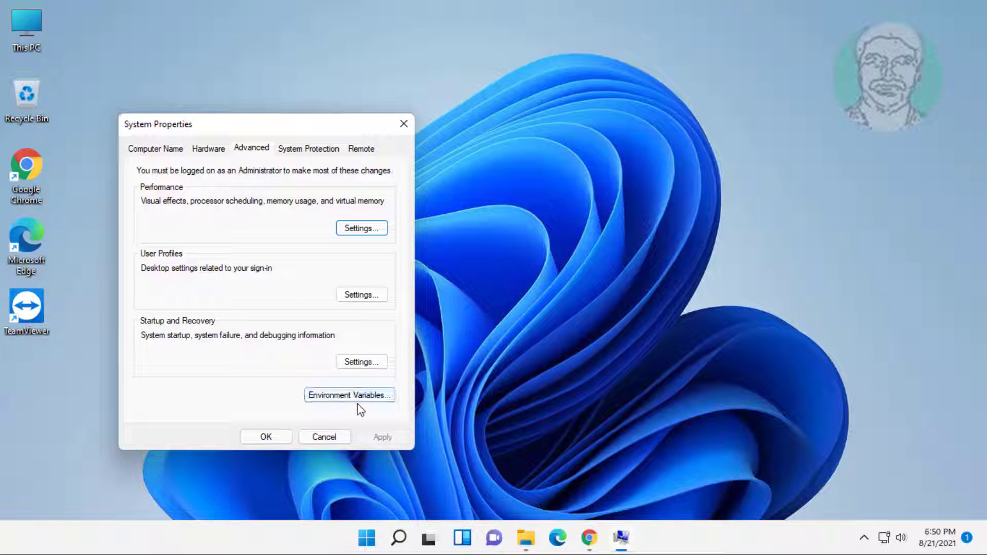
Step: Open Environment Variables and select the system Path variable
{"action": "left_click", "coordinate": [349, 395]}
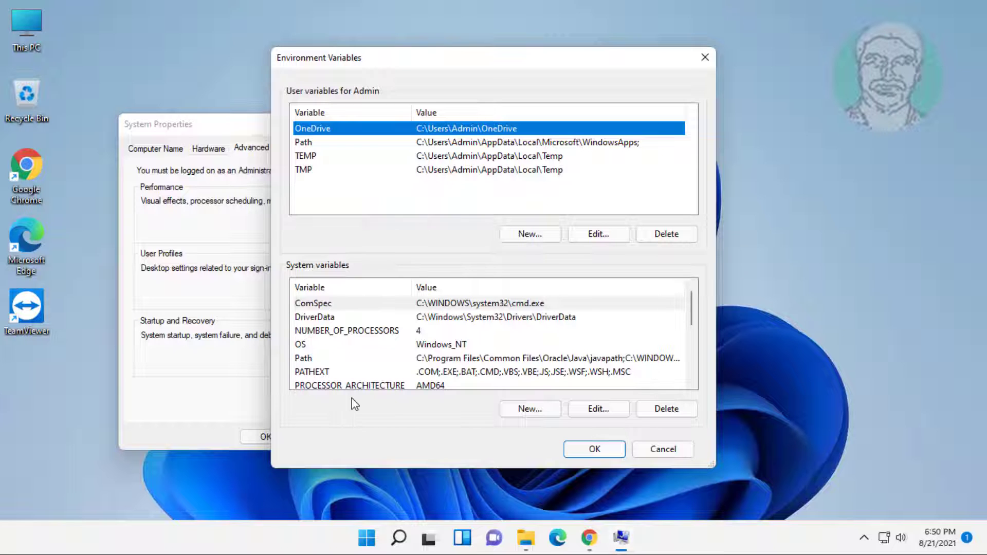
{"action": "mouse_move", "coordinate": [681, 331]}
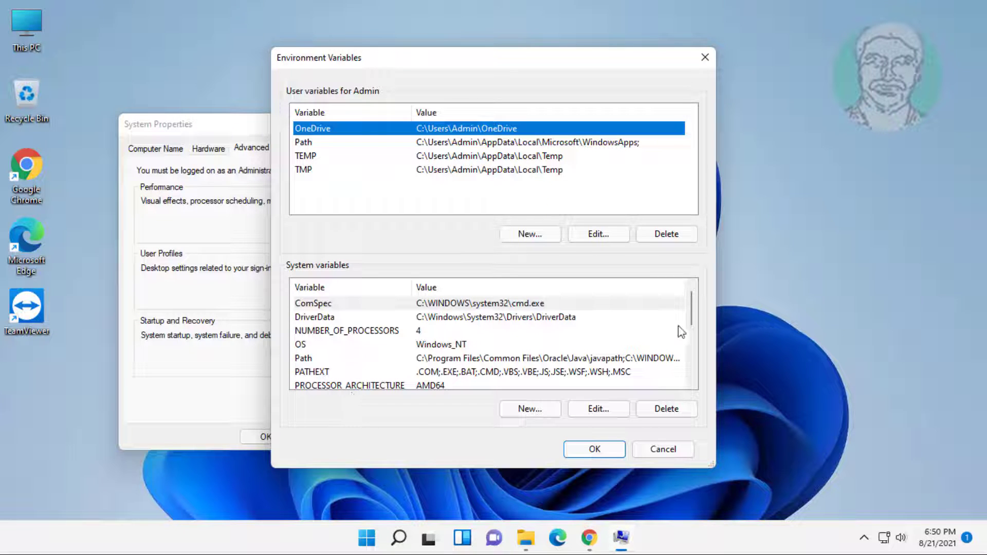
{"action": "mouse_move", "coordinate": [692, 317]}
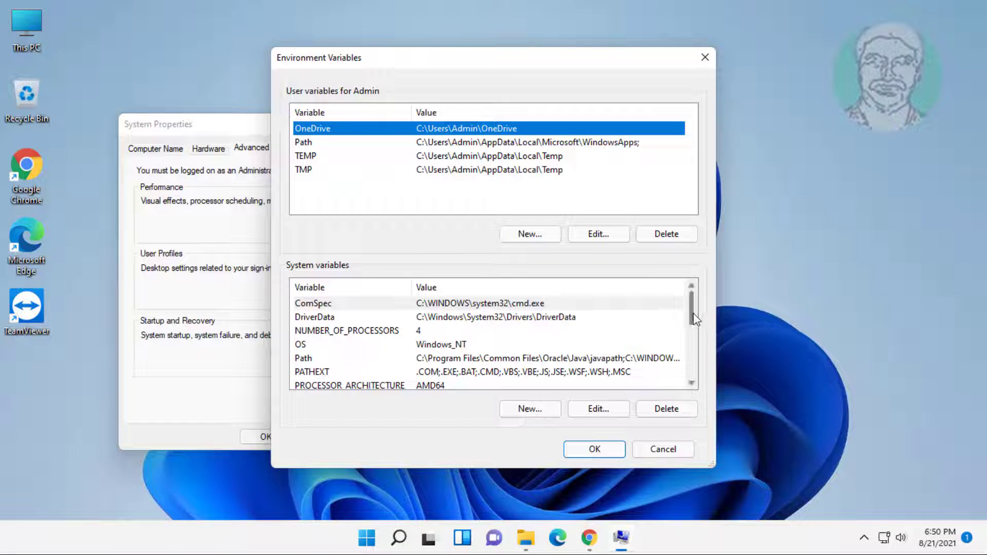
{"action": "scroll", "scroll_direction": "down", "scroll_amount": 3}
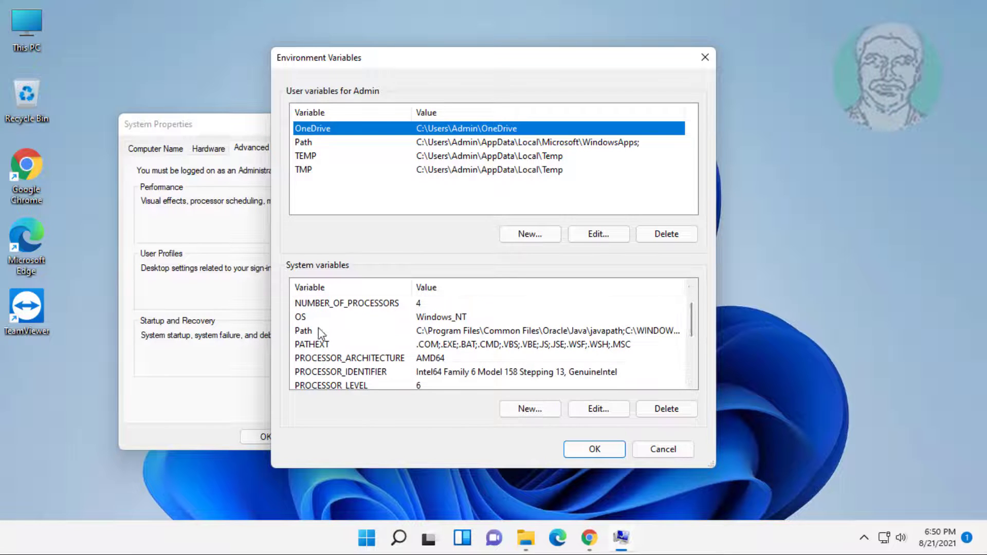
{"action": "left_click", "coordinate": [312, 330]}
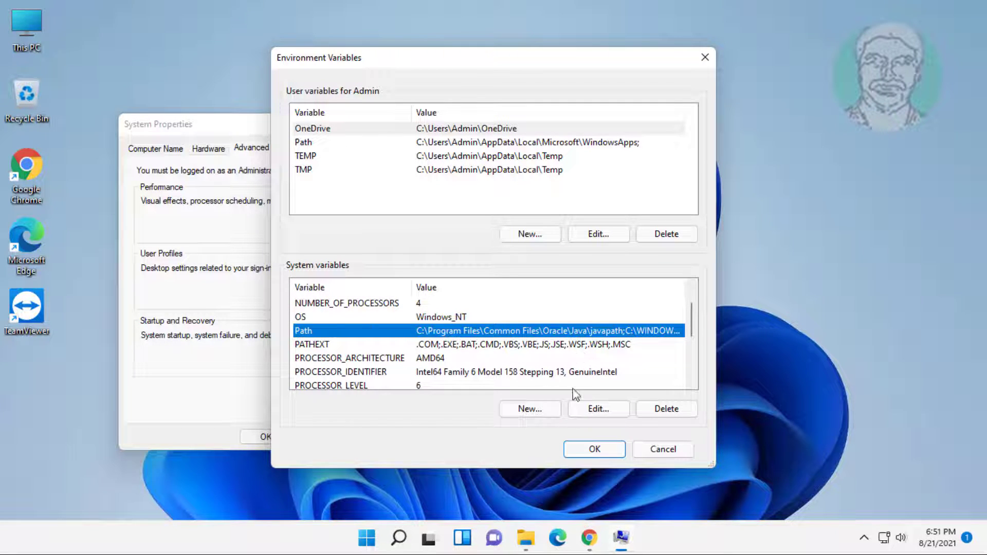
Step: Add C:\Program Files\Java\jdk-16.0.2\bin as a new Path entry and confirm all dialogs
{"action": "left_click", "coordinate": [598, 409]}
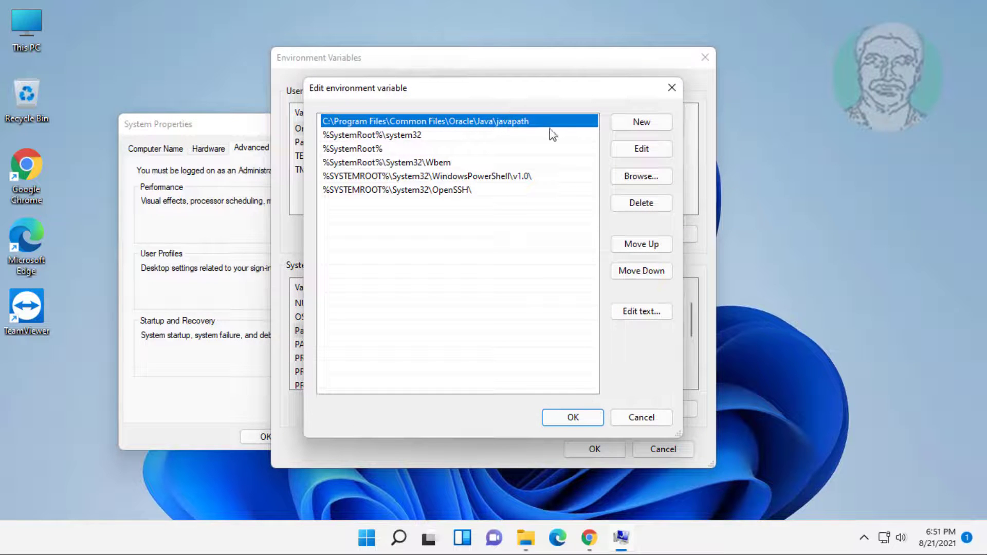
{"action": "left_click", "coordinate": [641, 121]}
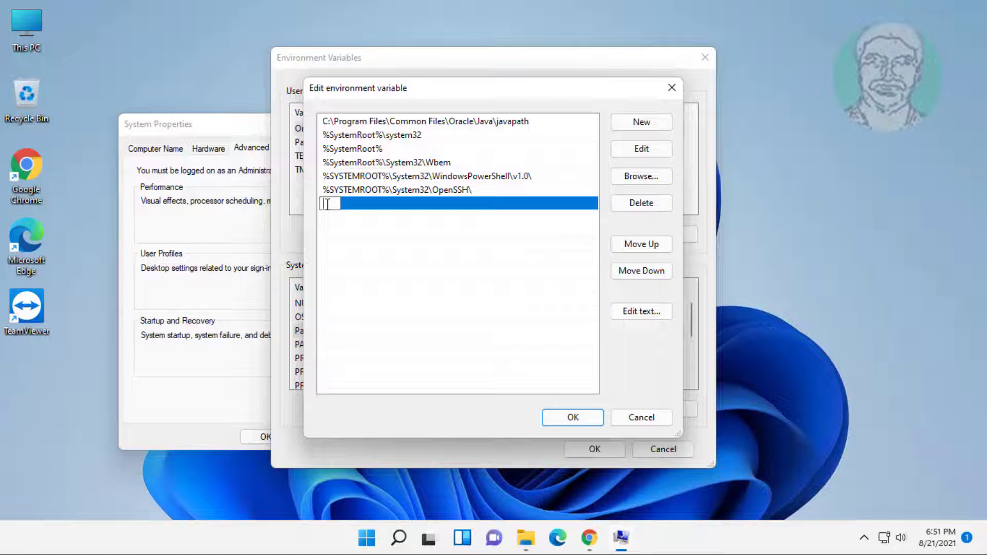
{"action": "type", "text": "C:\\Program Files\\Java\\jdk-16.0.2\\bin"}
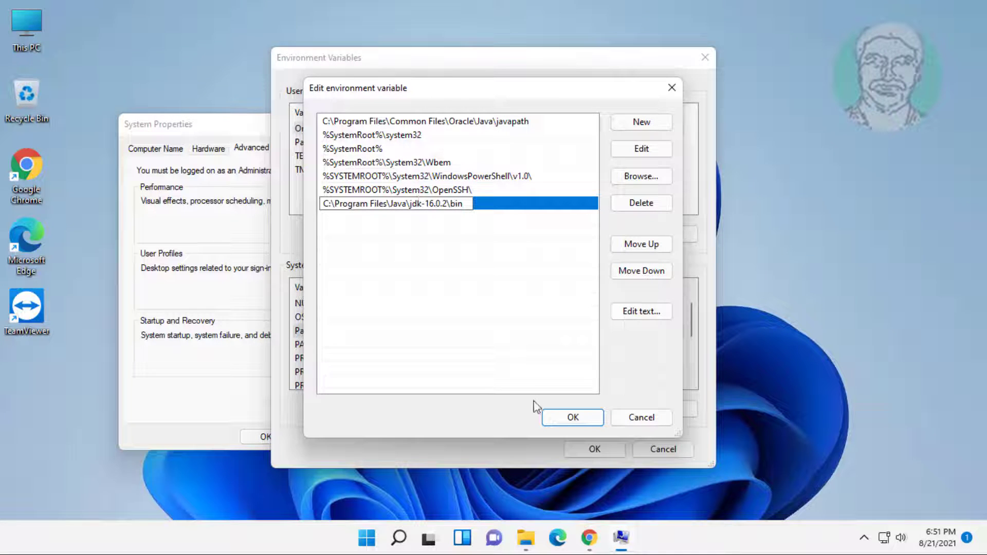
{"action": "left_click", "coordinate": [571, 417]}
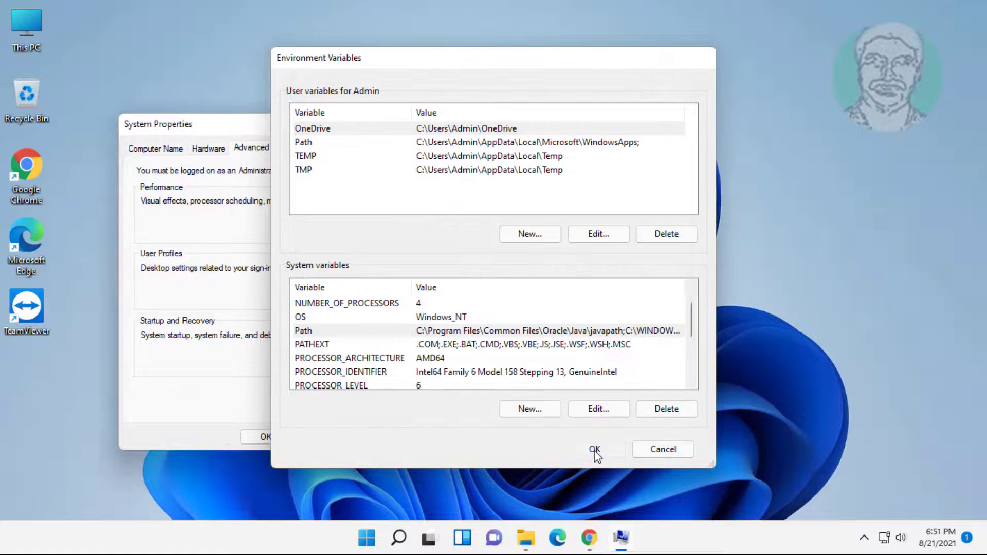
{"action": "left_click", "coordinate": [594, 450]}
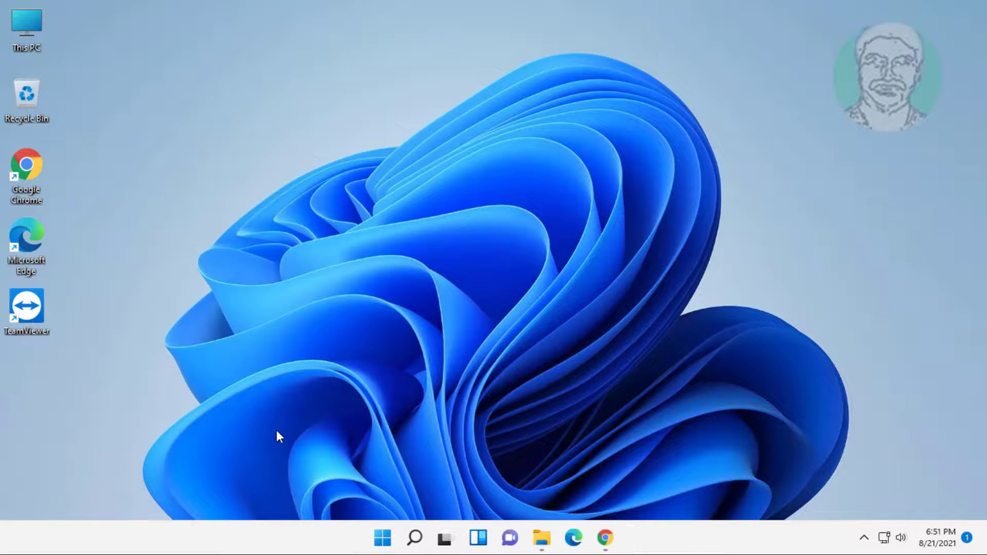
Step: Run 'javac -version' in a new Command Prompt and highlight the javac 16.0.2 output
{"action": "left_click", "coordinate": [413, 538]}
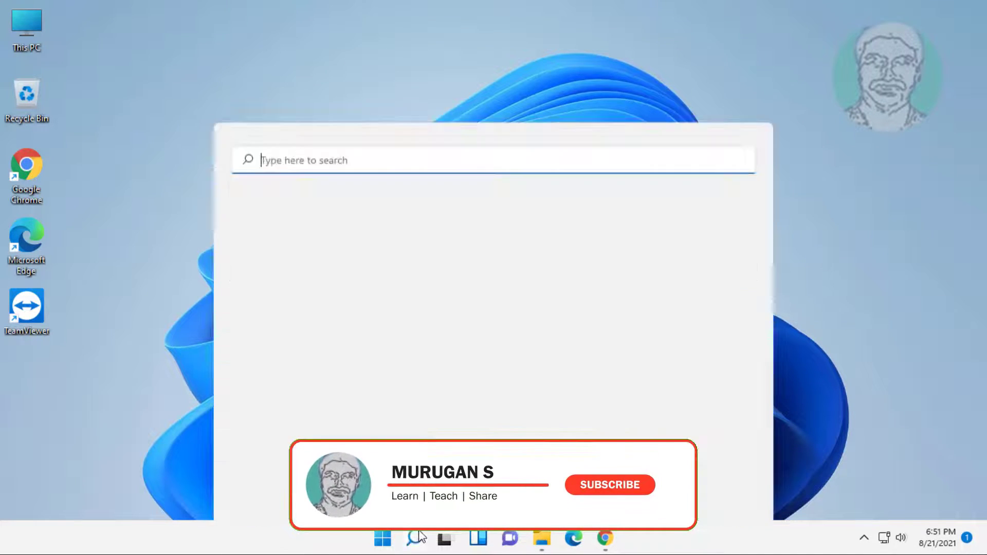
{"action": "type", "text": "command prompt"}
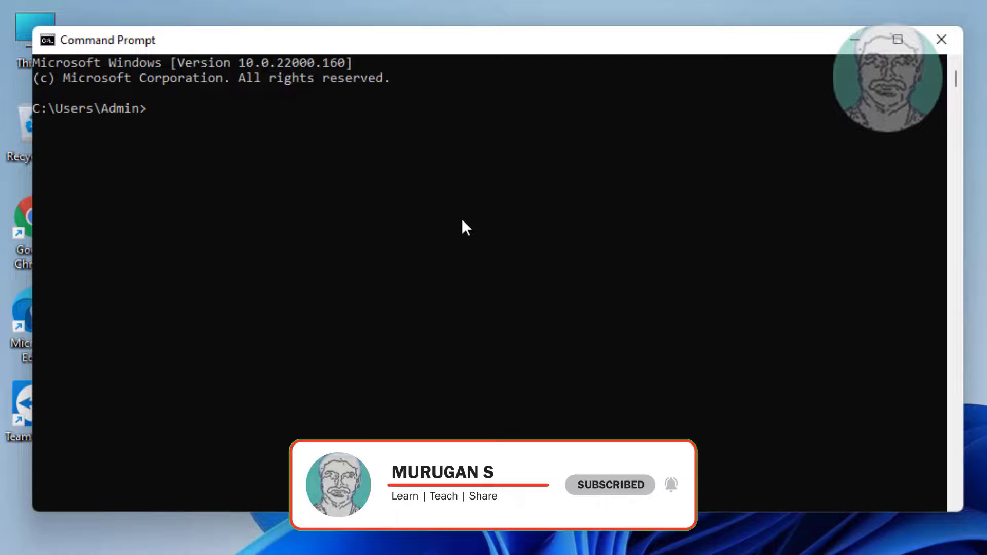
{"action": "type", "text": "javac"}
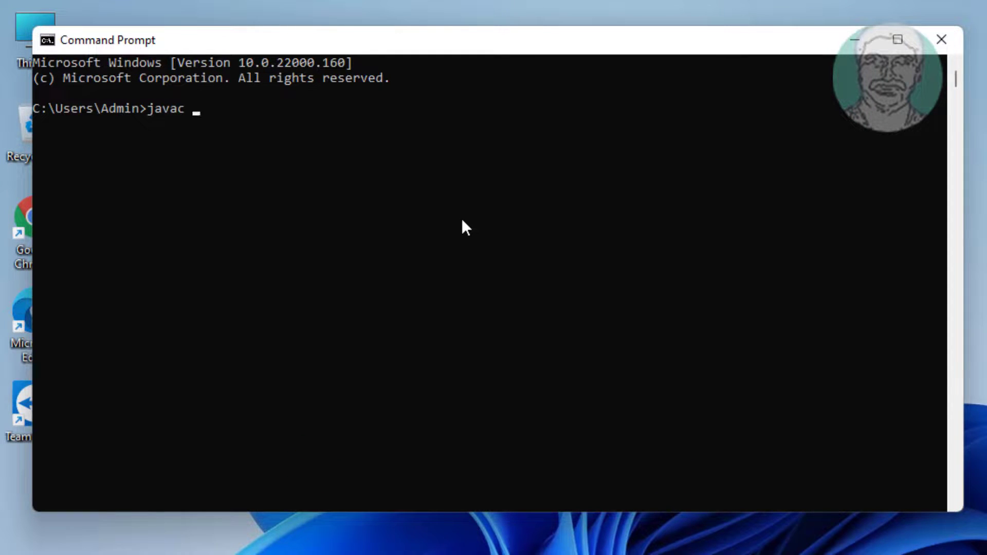
{"action": "type", "text": "-version"}
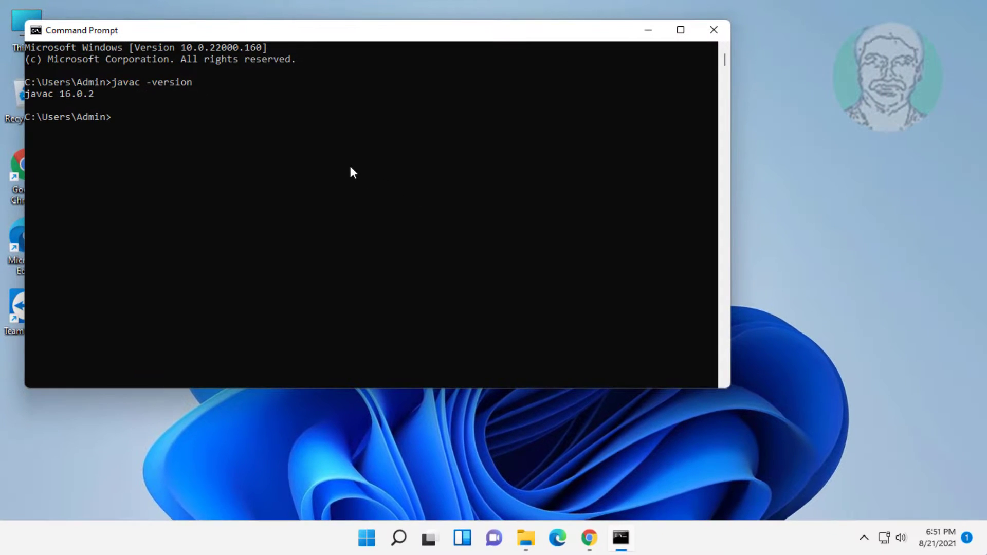
{"action": "left_click_drag", "start_coordinate": [25, 94], "coordinate": [110, 94]}
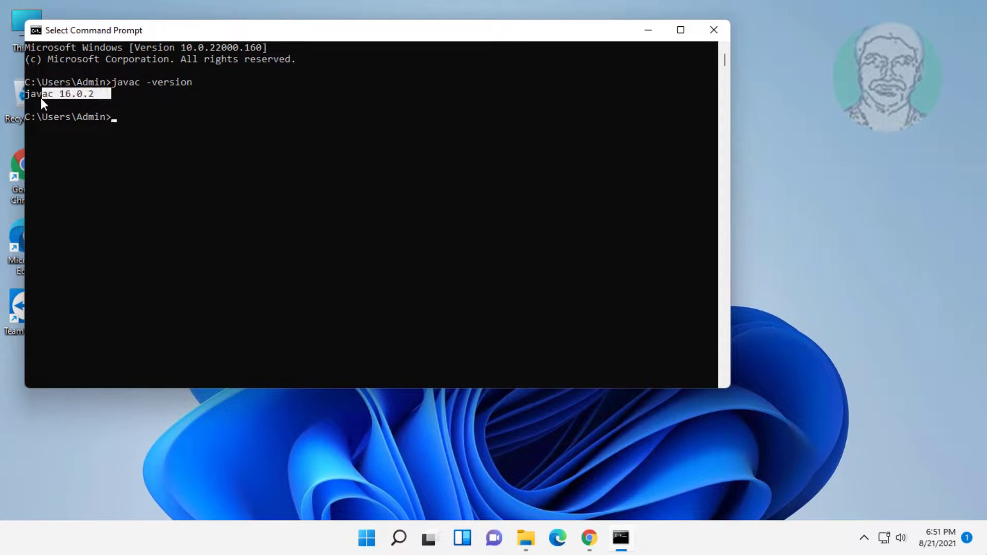
{"action": "mouse_move", "coordinate": [87, 94]}
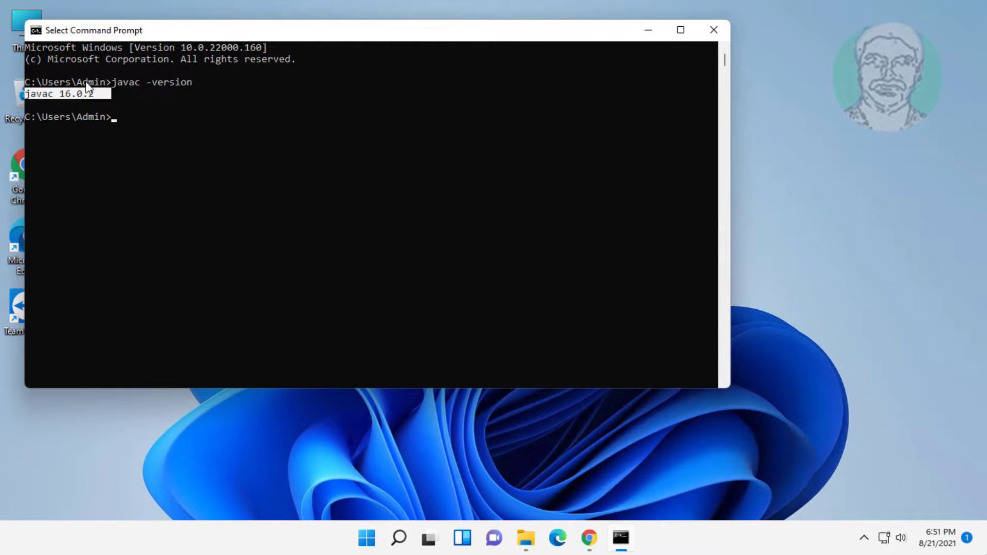